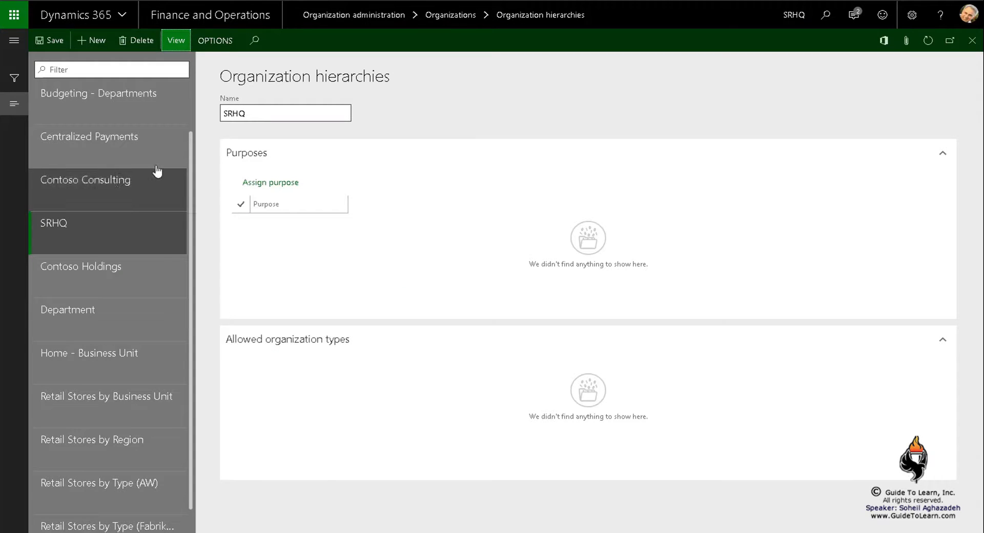
mouse_move(871, 72)
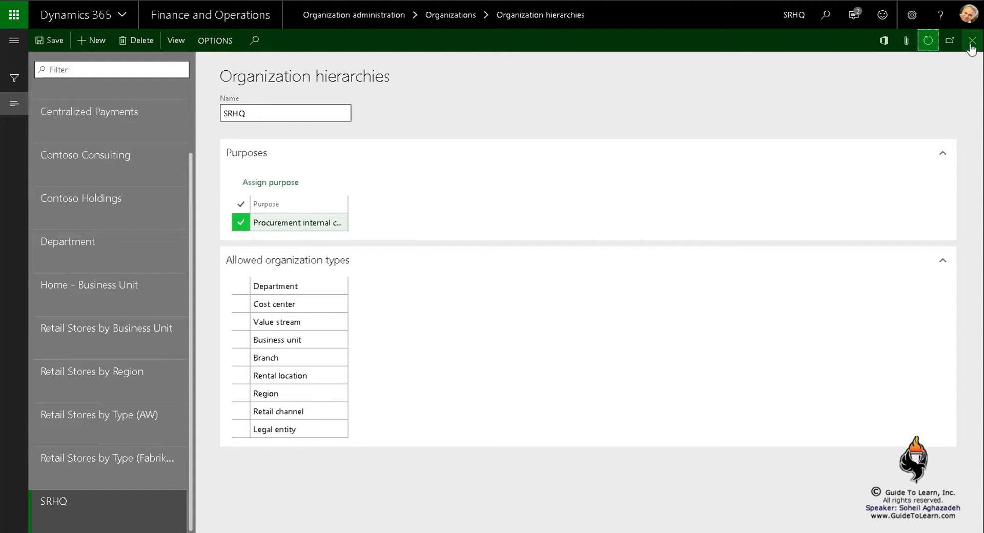
Step: Close the hierarchies page and start a new SRHQ policy from Procurement and sourcing purchasing policies
left_click(970, 41)
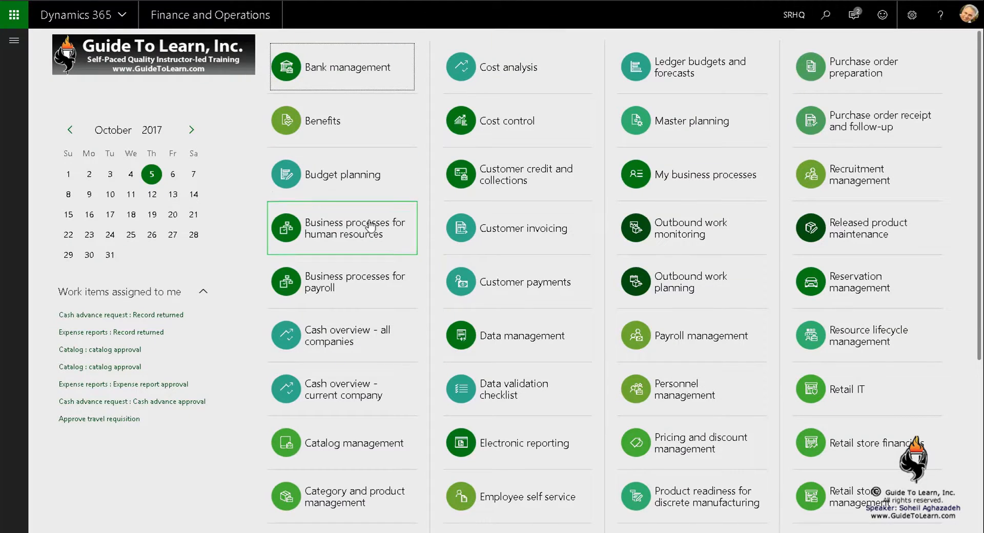
mouse_move(357, 228)
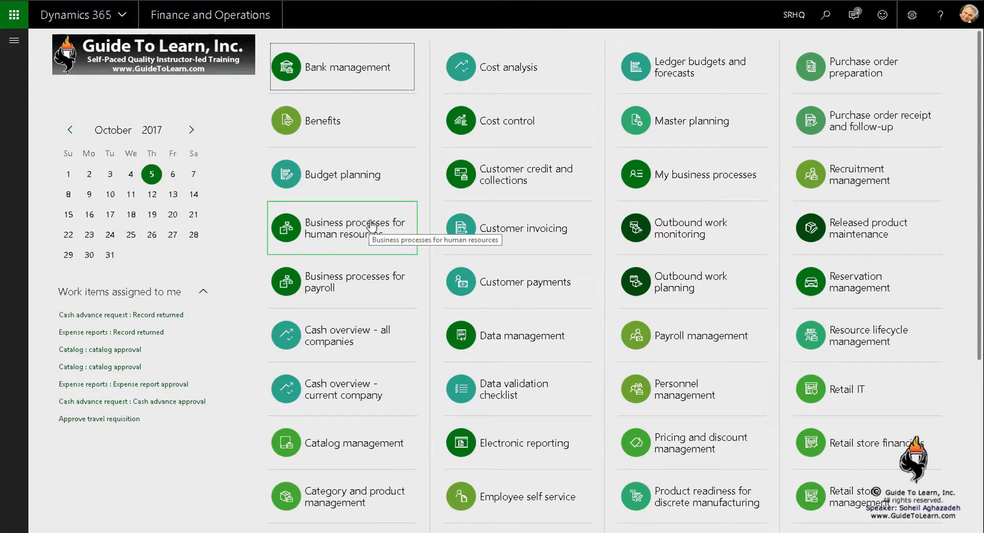
mouse_move(103, 95)
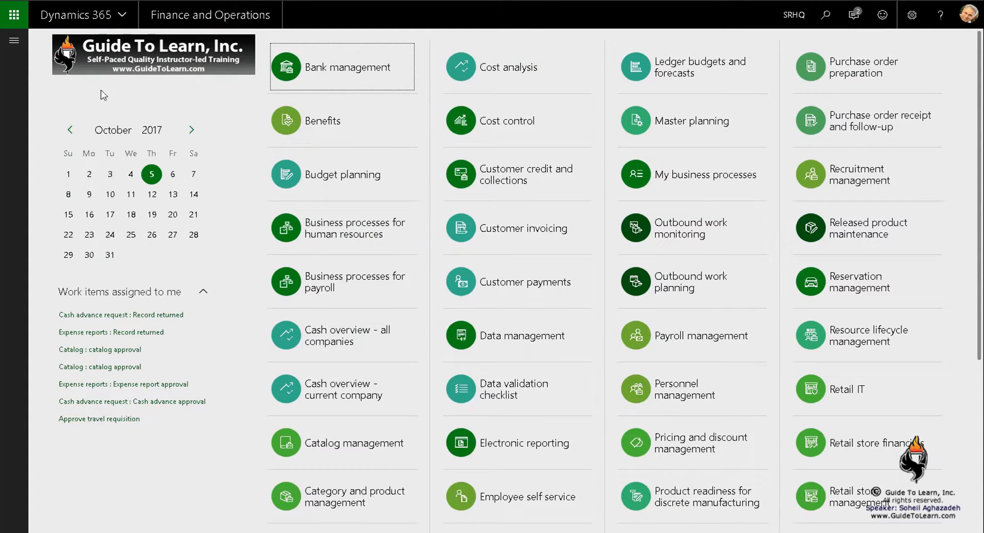
left_click(14, 41)
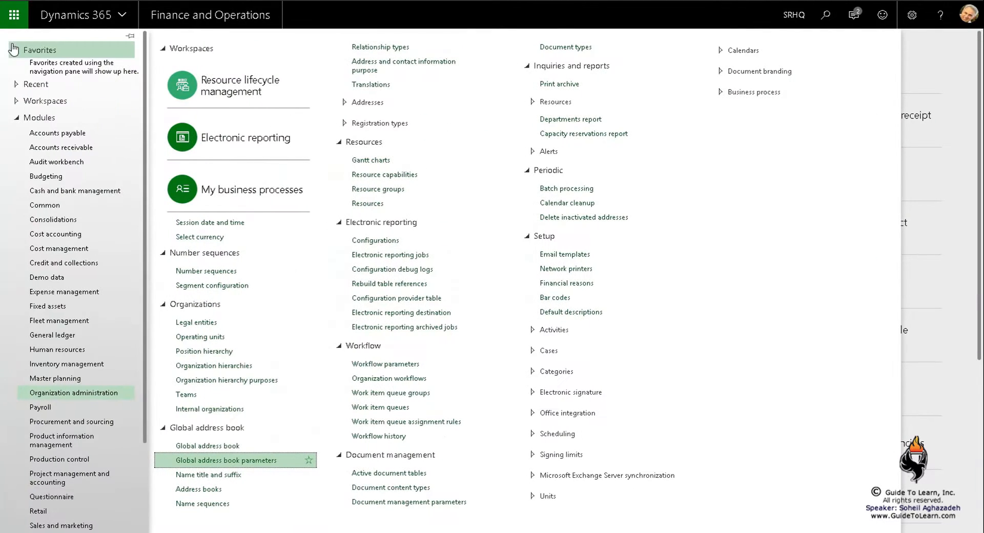
left_click(72, 421)
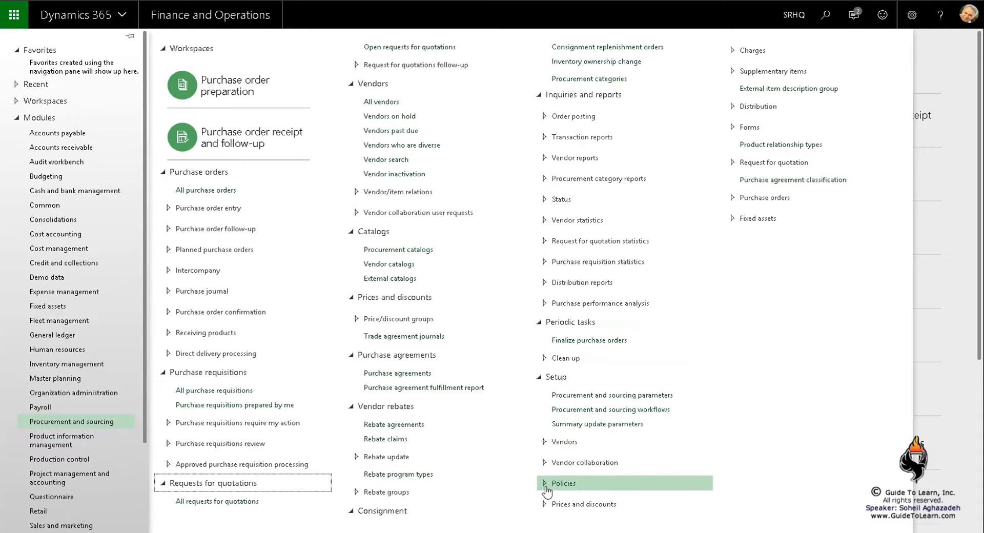
left_click(563, 483)
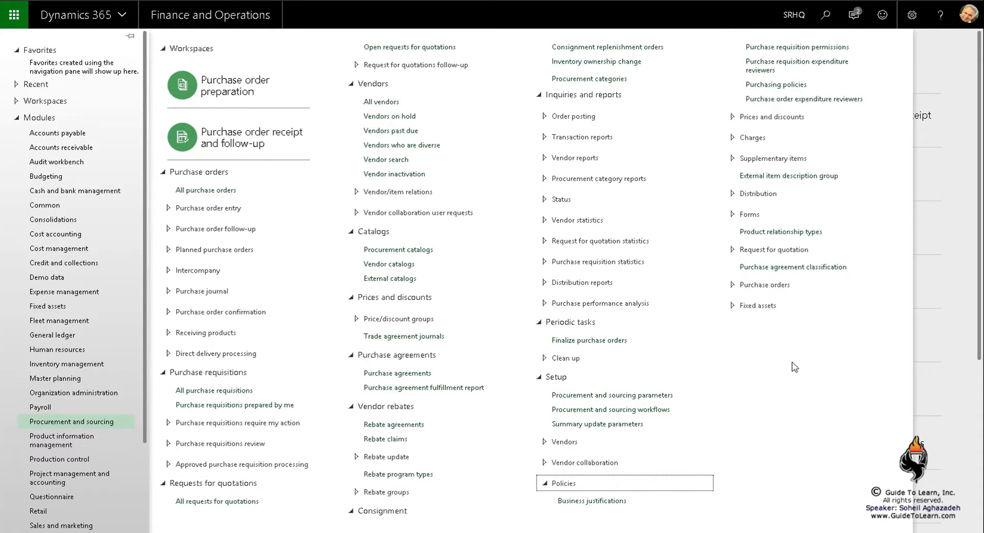
mouse_move(775, 84)
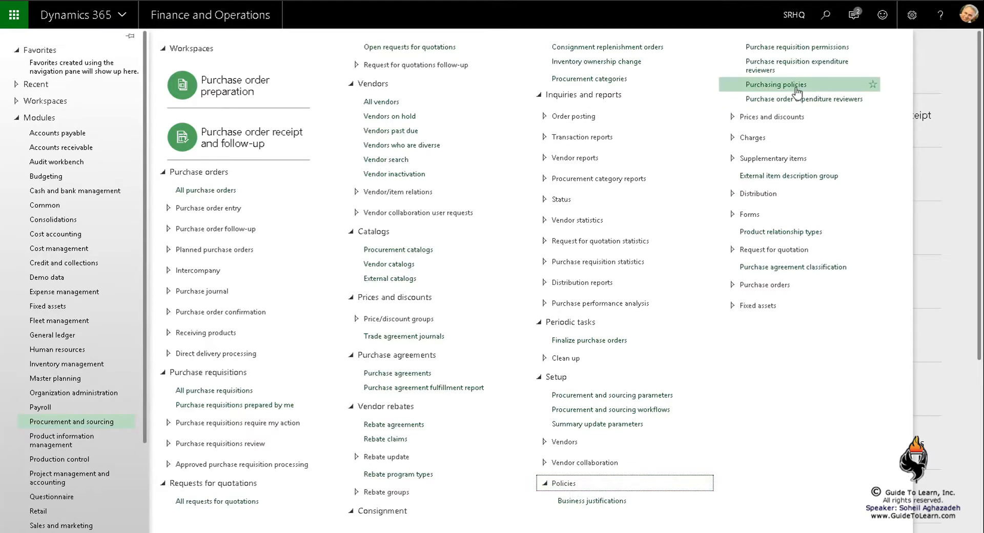
left_click(776, 83)
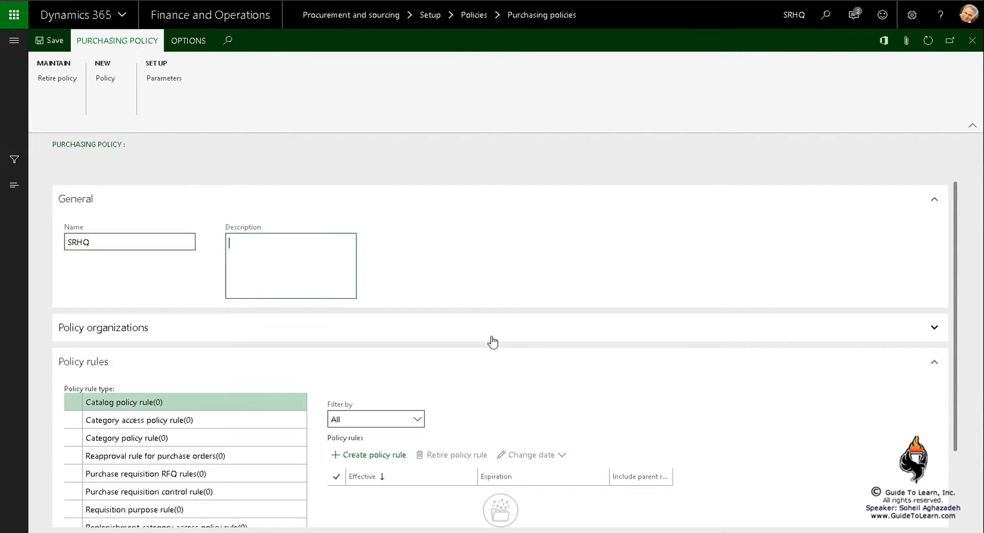
Step: Enter PP as the SRHQ policy description and scroll down to its policy rules
type("PP")
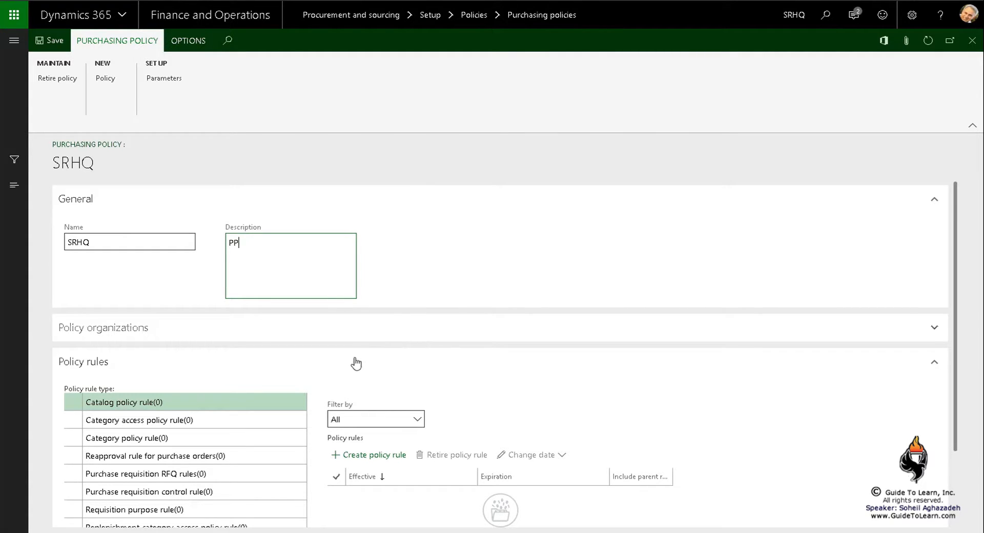
scroll("down", 3)
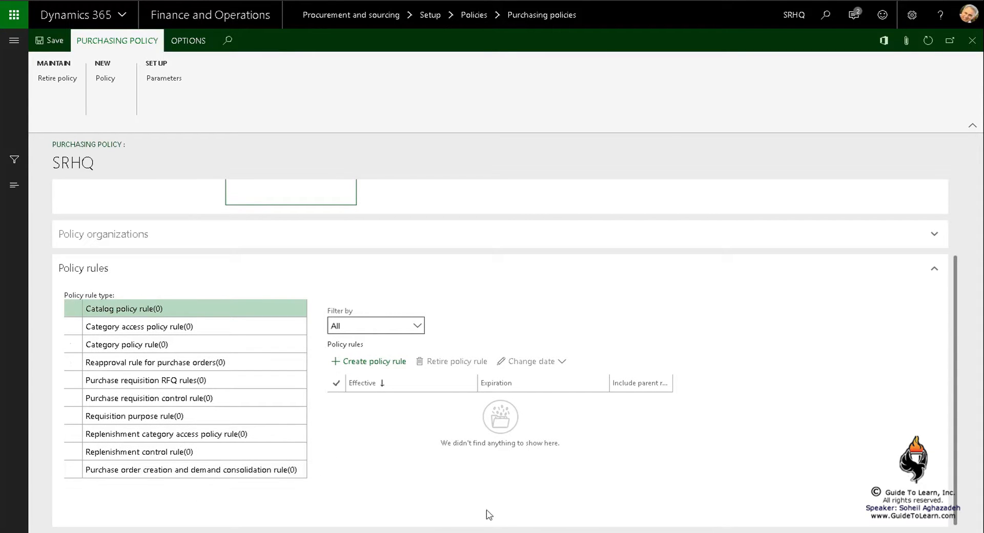
mouse_move(626, 517)
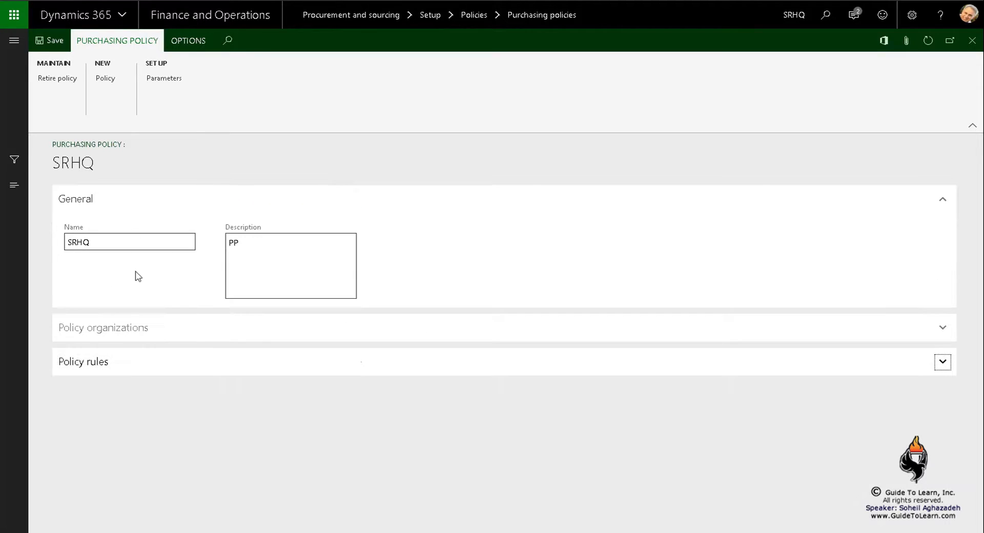
Step: Expand Policy organizations and browse the organizations available under the Companies hierarchy
left_click(103, 327)
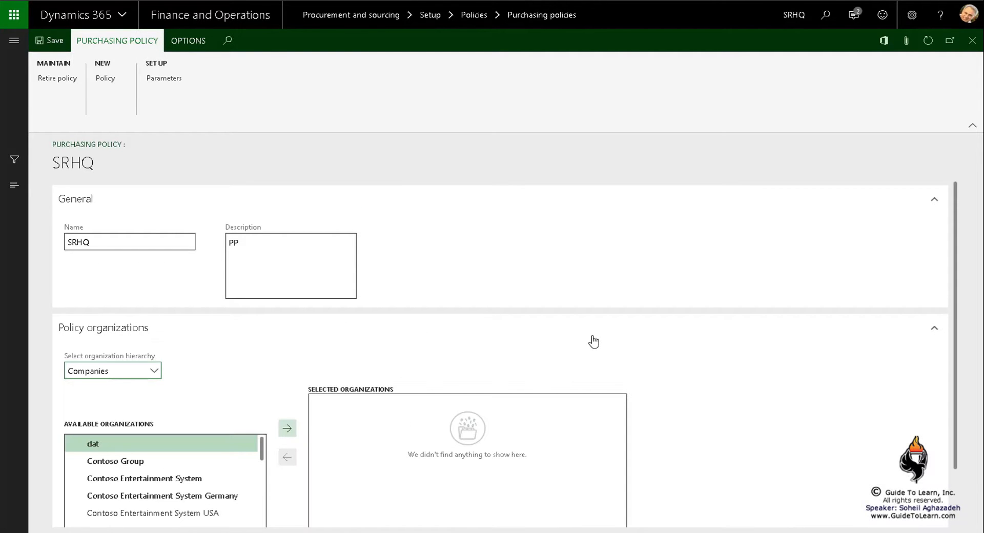
scroll("down", 3)
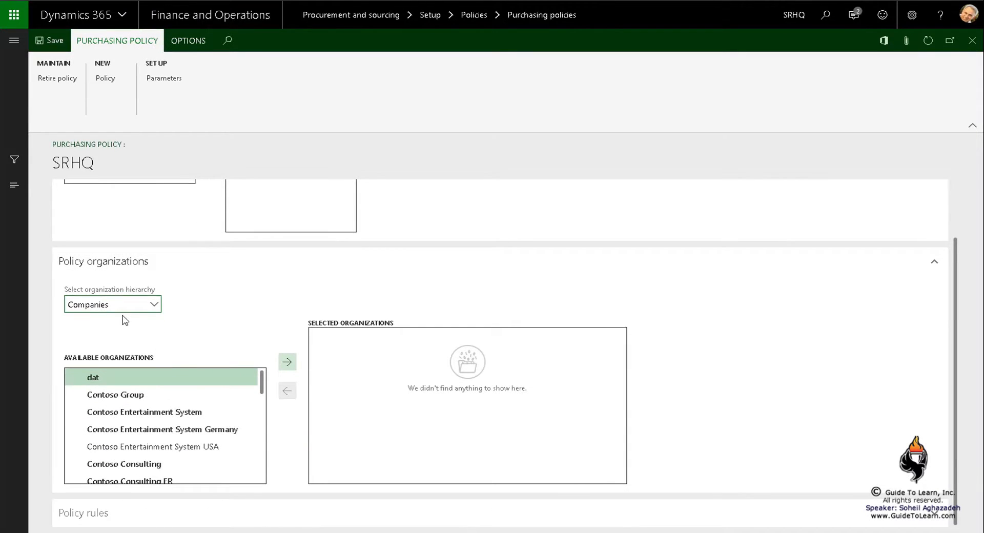
mouse_move(156, 309)
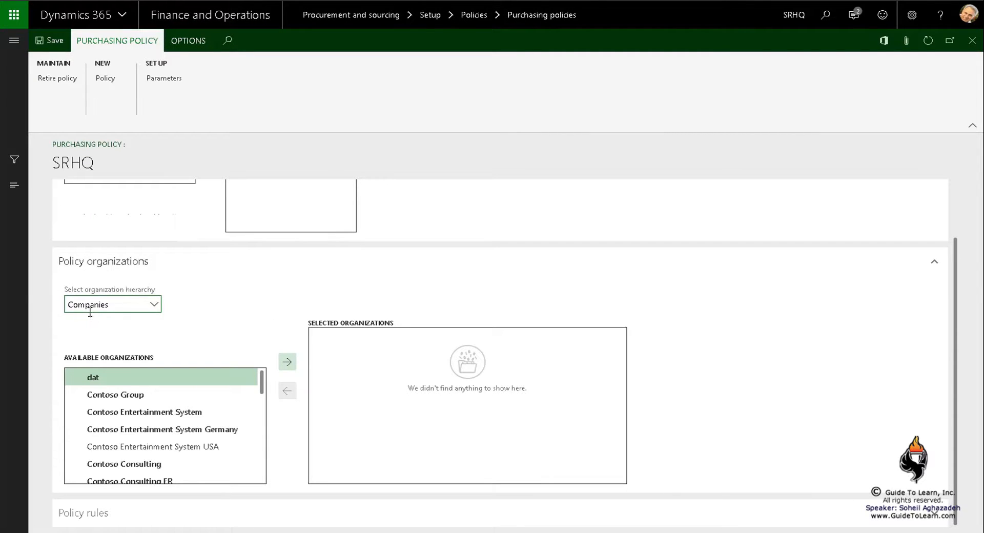
mouse_move(88, 304)
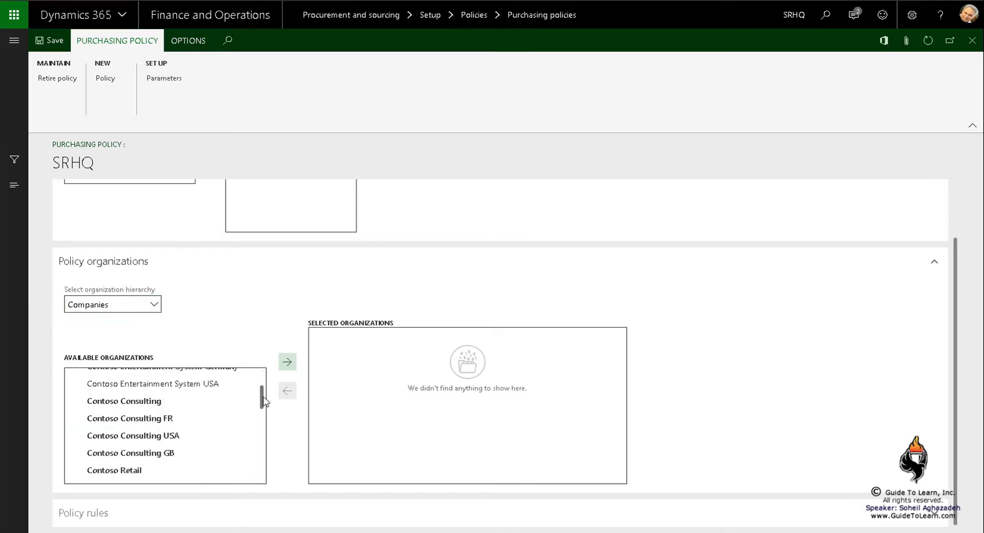
scroll("down", 3)
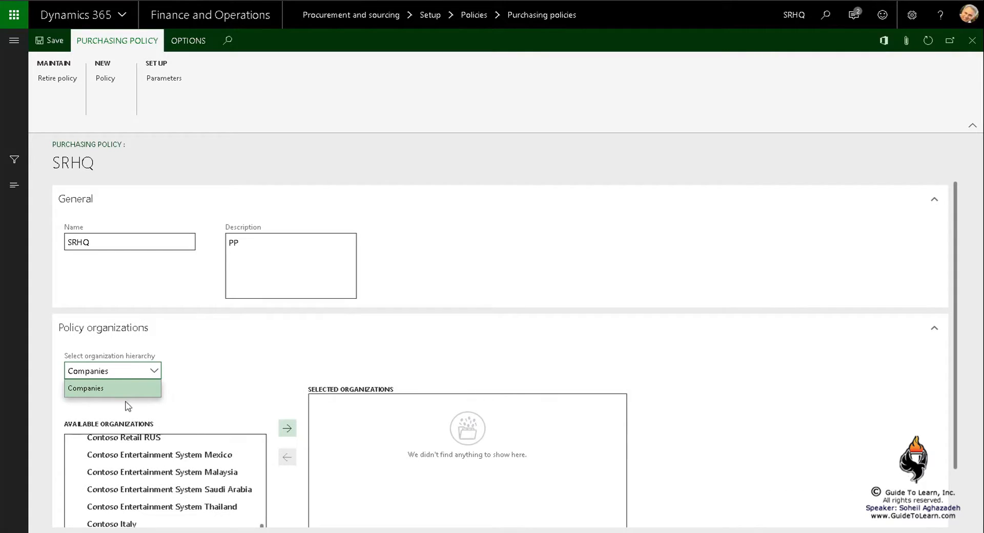
mouse_move(134, 396)
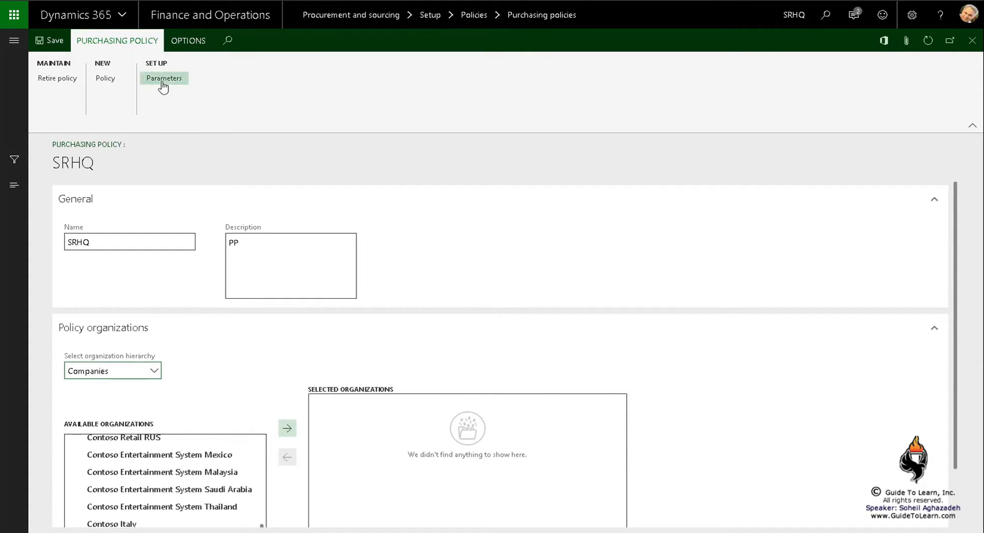
Step: In policy precedence parameters, add Retail Stores by Region and SRHQ to the precedence order
left_click(164, 78)
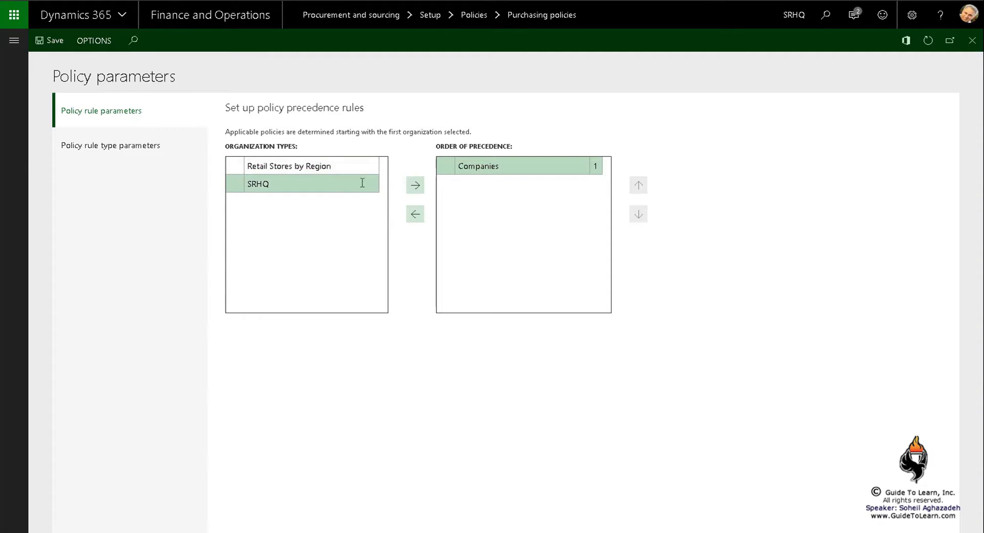
left_click(258, 183)
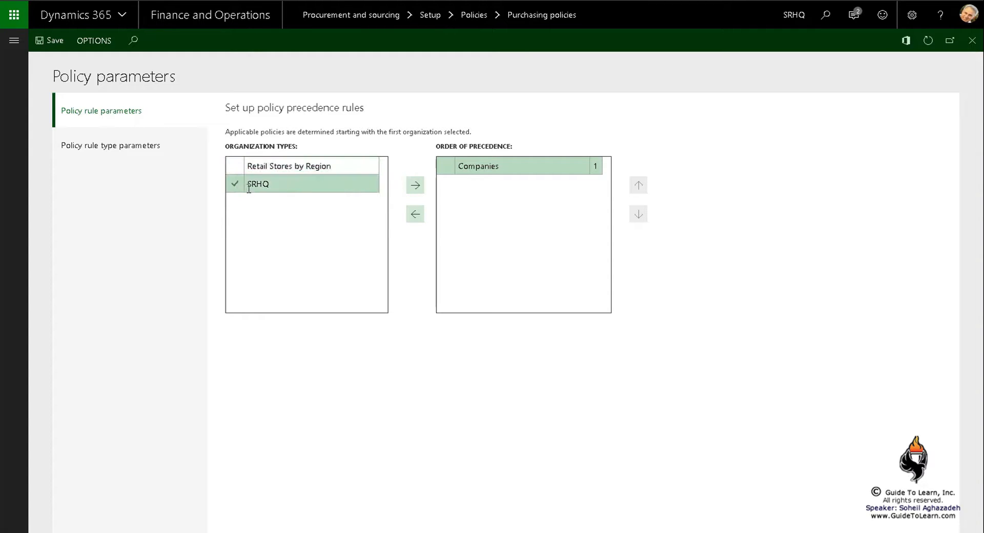
left_click(289, 165)
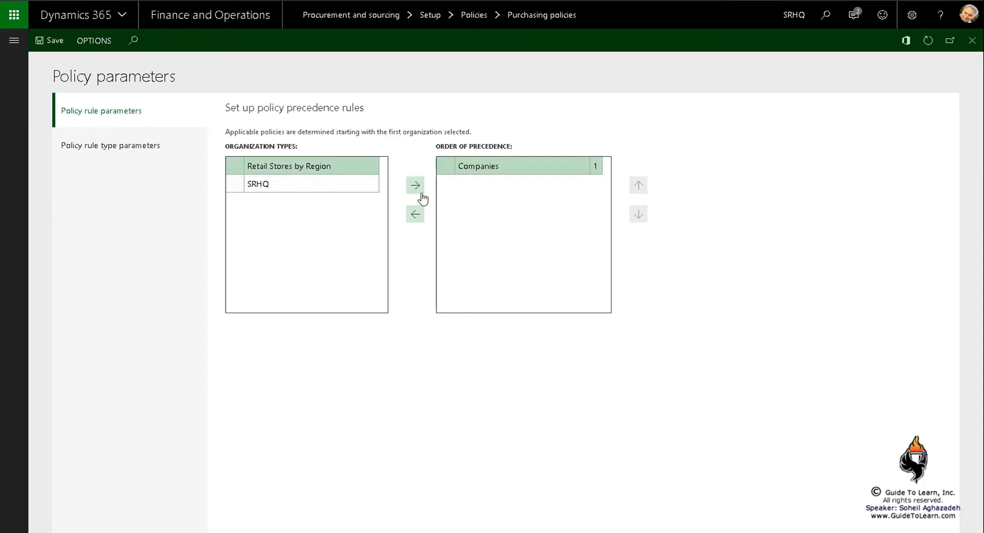
left_click(415, 185)
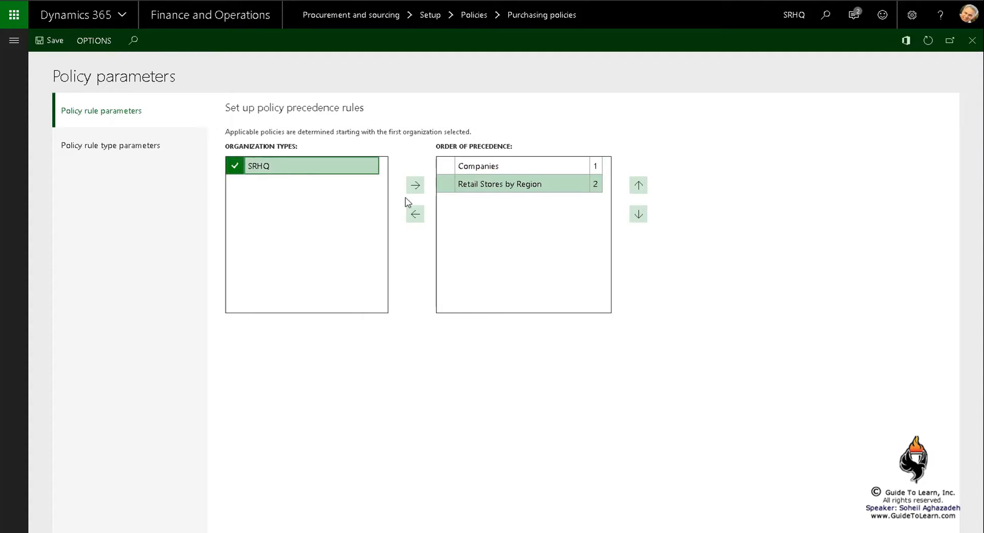
left_click(414, 185)
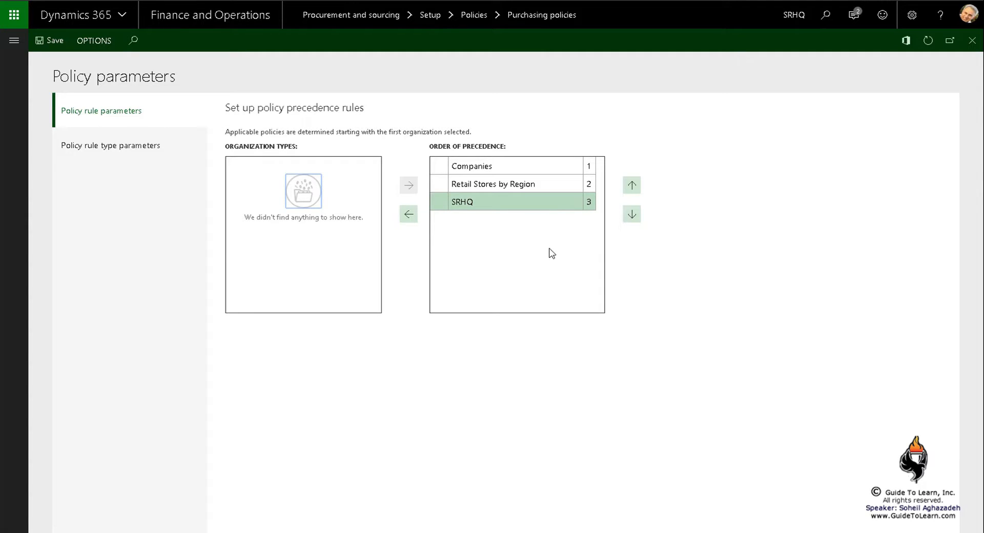
Step: Reorder precedence to SRHQ first, Retail Stores by Region second, Companies third
left_click(631, 185)
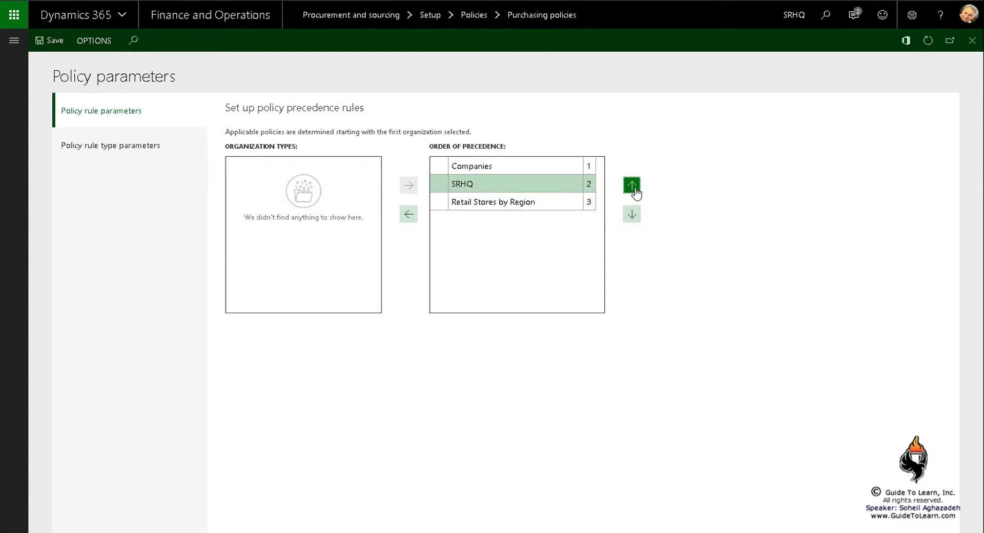
left_click(631, 185)
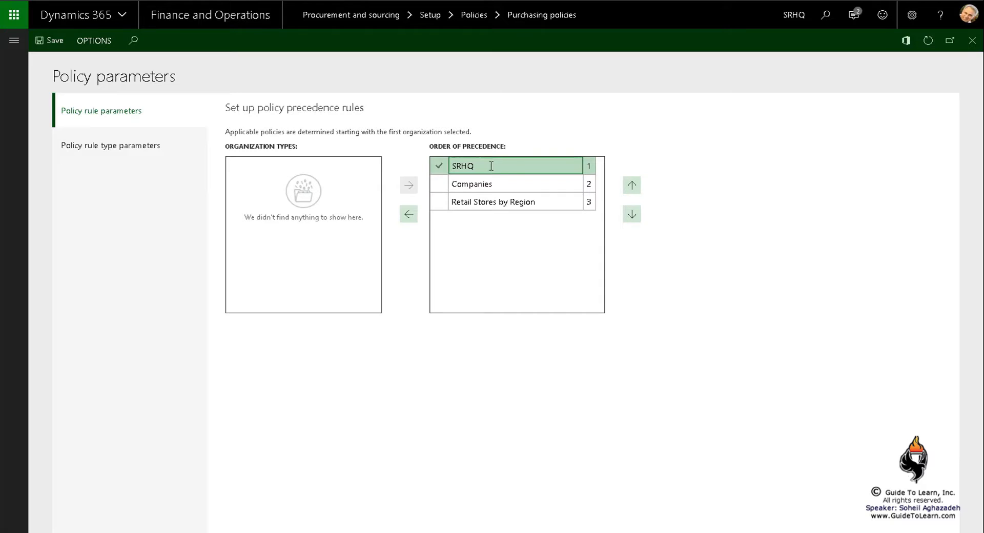
mouse_move(512, 167)
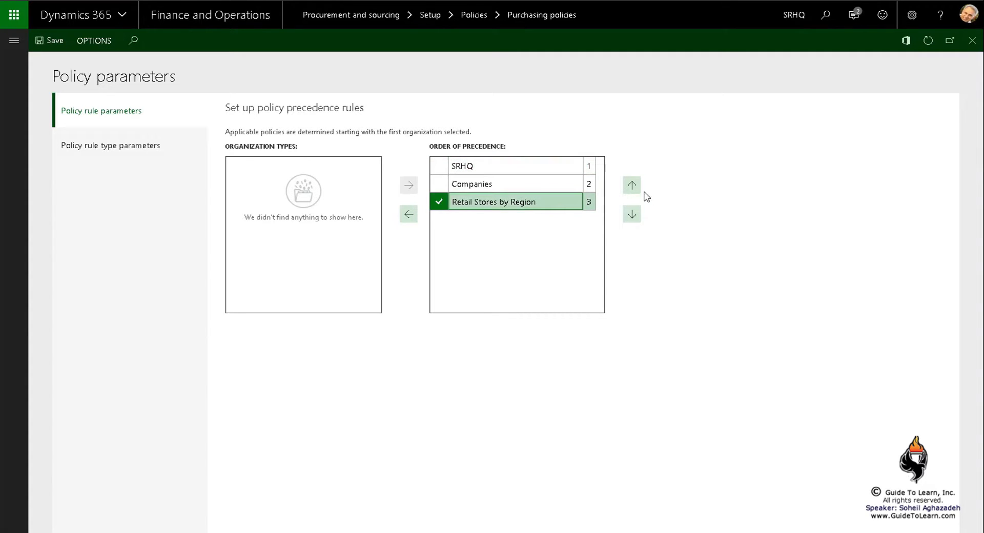
left_click(632, 185)
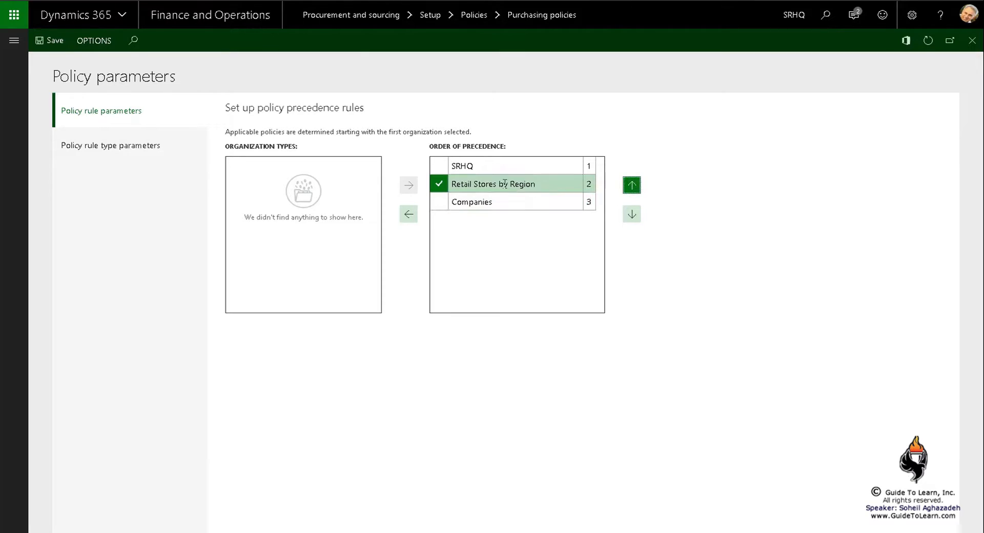
left_click(471, 201)
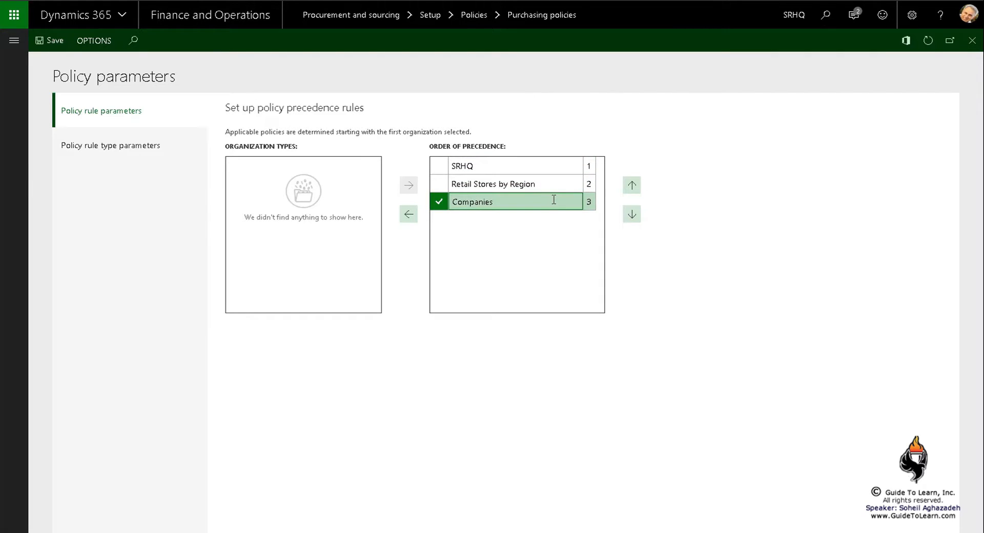
mouse_move(448, 240)
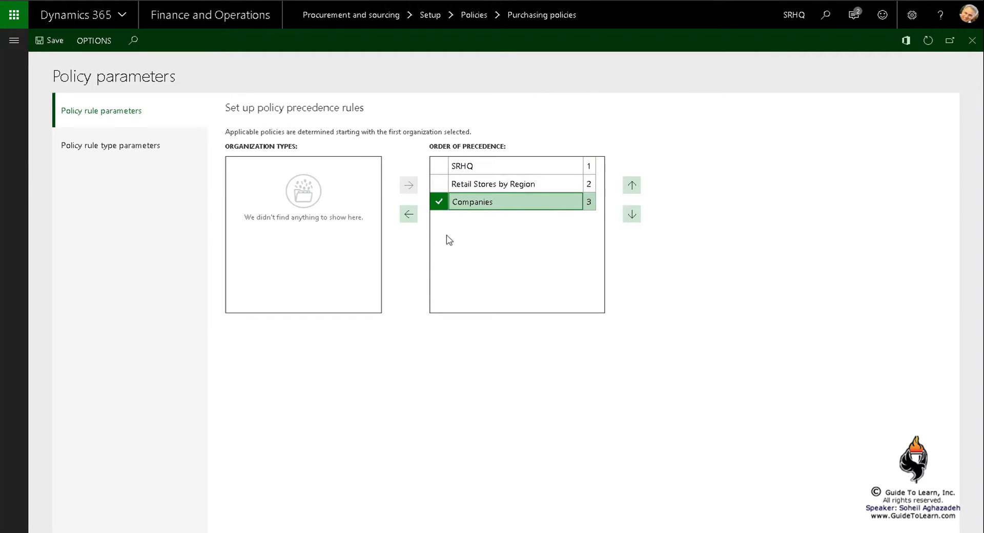
mouse_move(110, 145)
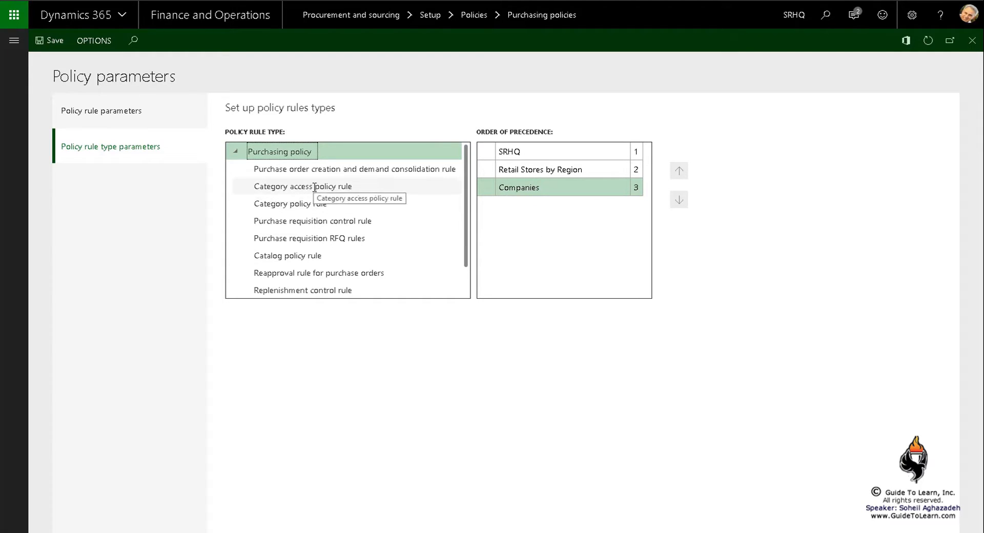
Step: For the Catalog policy rule, move Companies to the top, ahead of SRHQ and Retail Stores by Region
left_click(304, 186)
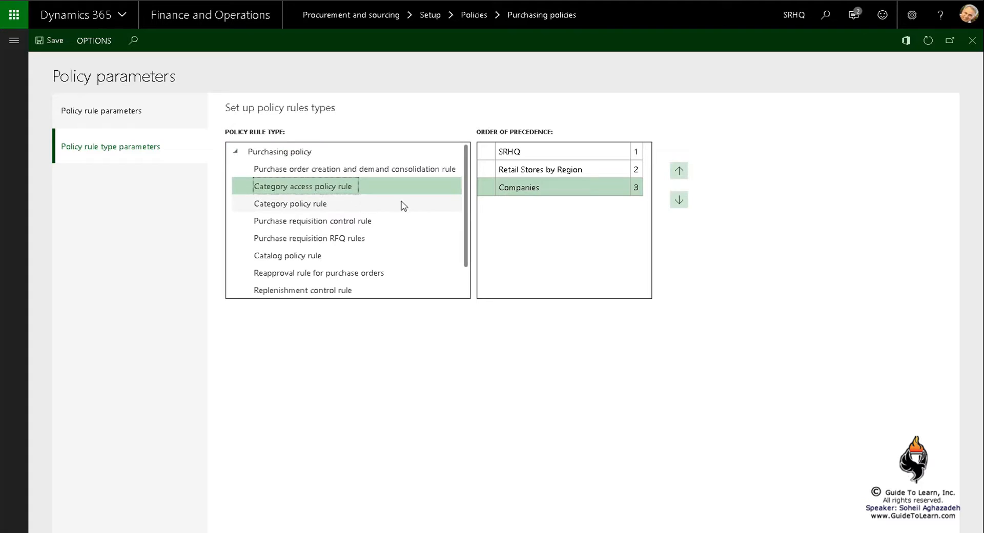
left_click(518, 187)
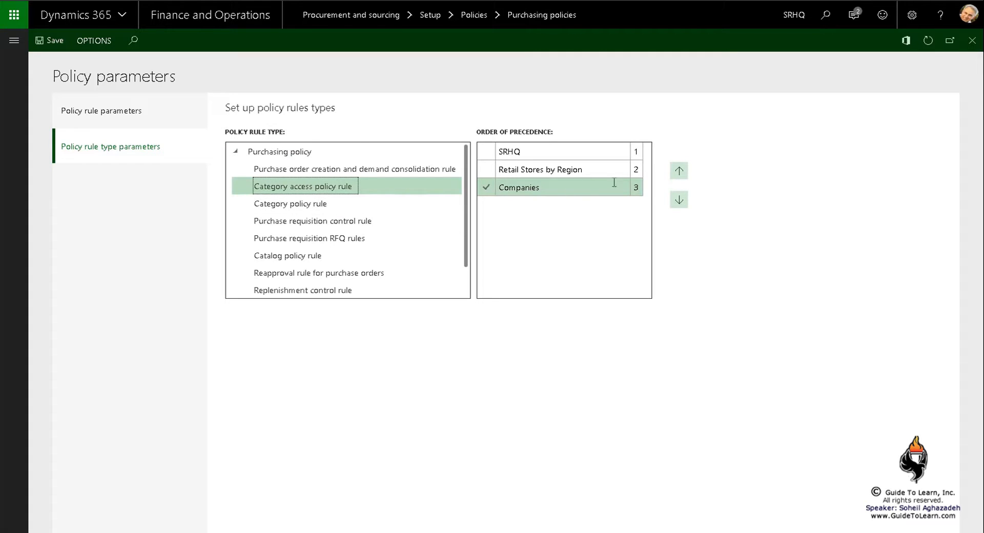
left_click(679, 170)
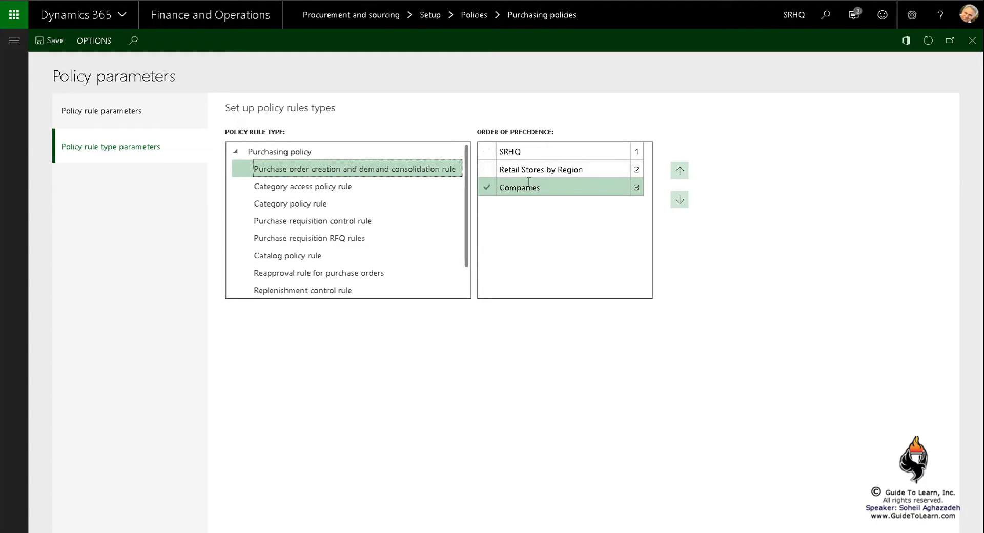
left_click(288, 255)
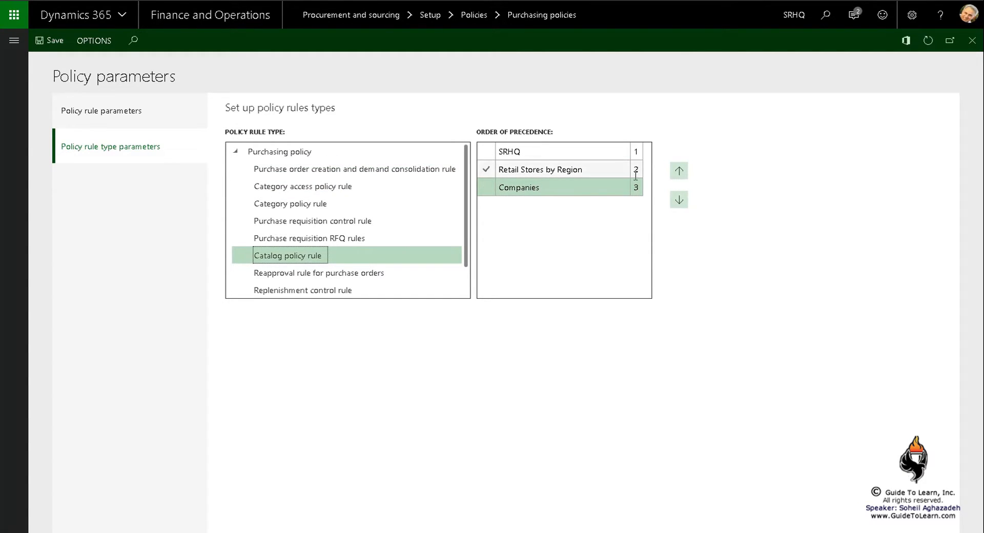
left_click(678, 170)
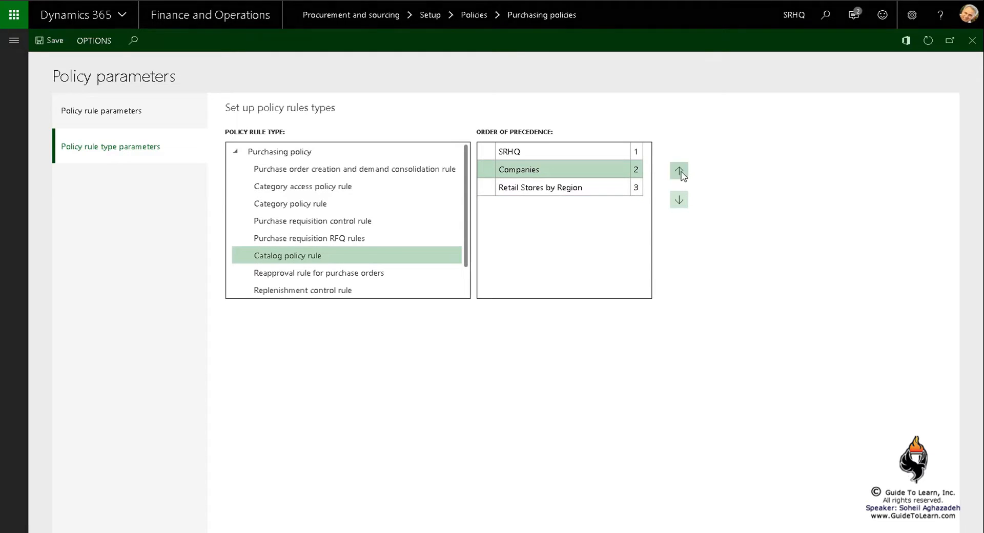
left_click(678, 171)
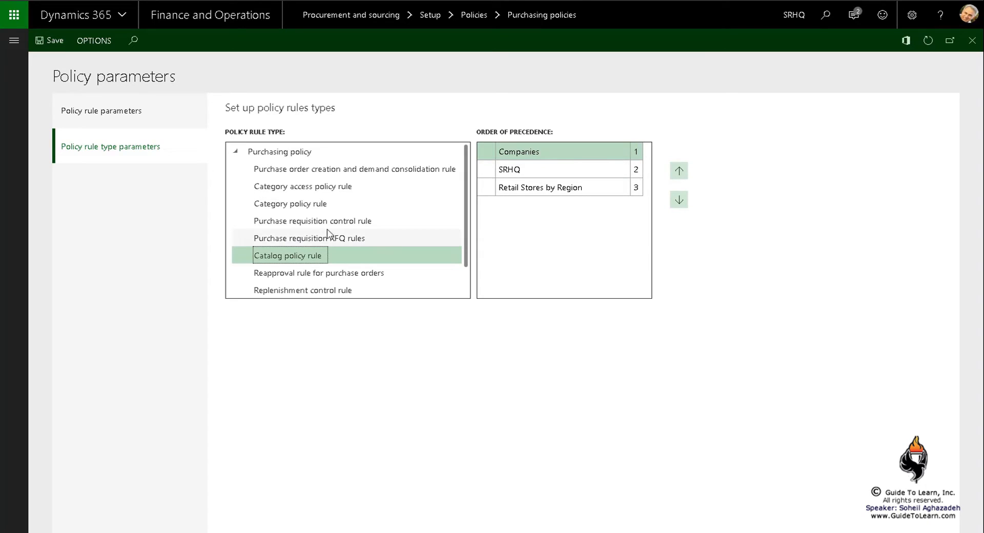
mouse_move(353, 191)
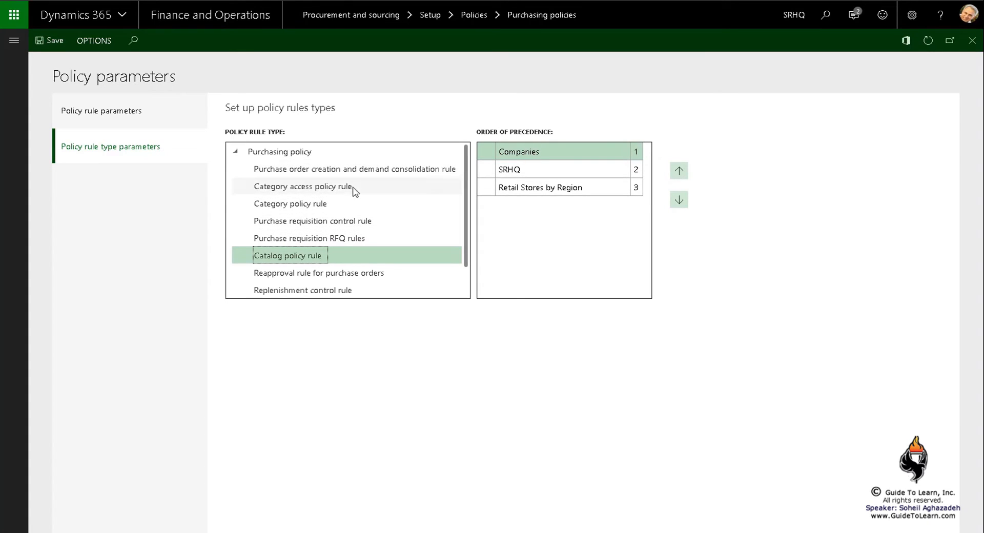
mouse_move(842, 44)
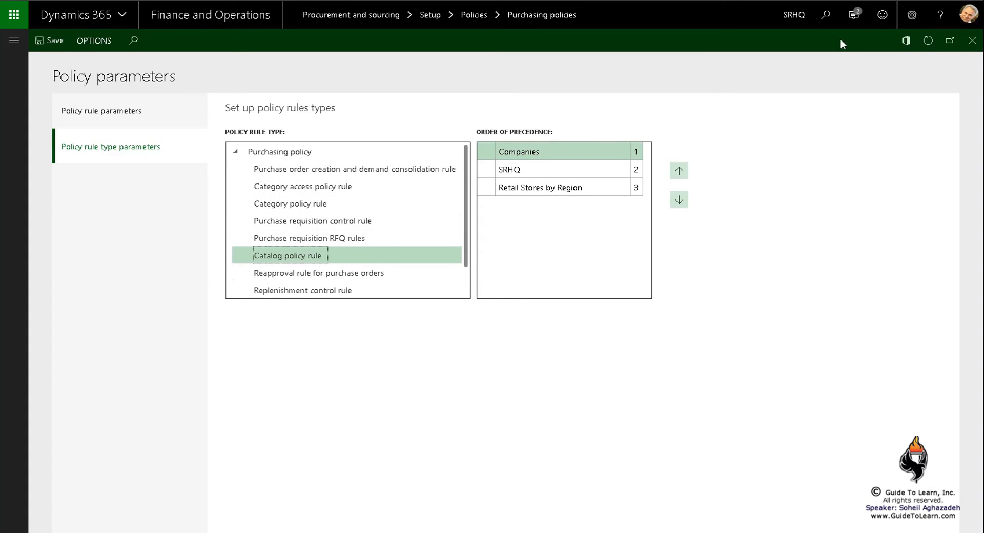